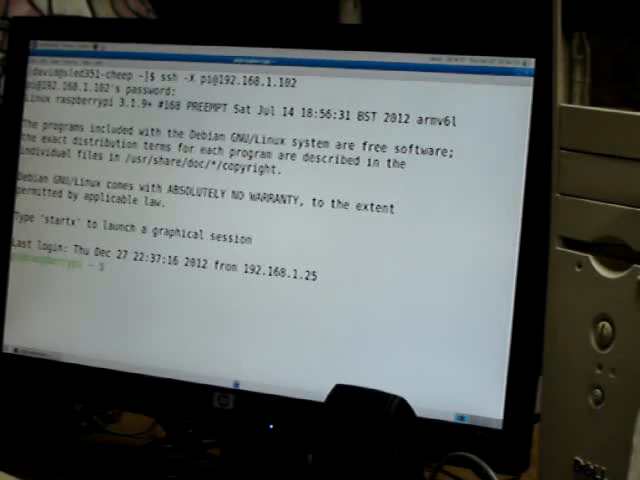
List the home directory in long format including hidden files with ls -al
text(ls -al)
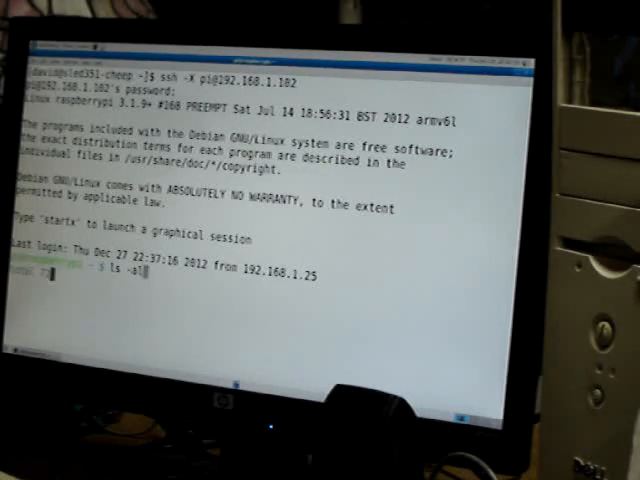
key(Return)
text(vi)
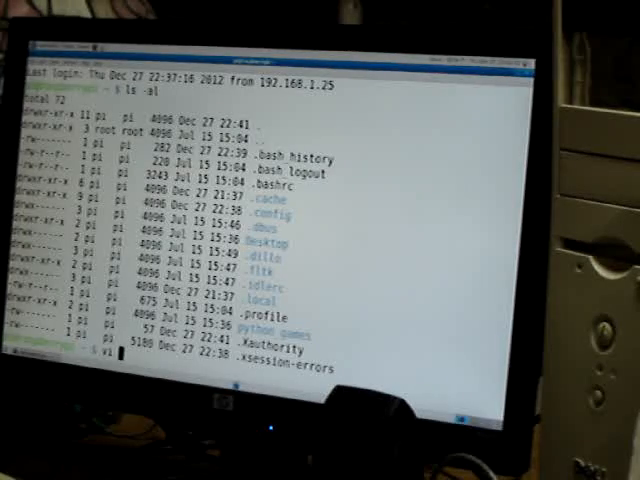
Begin the vi hello.c command to edit the source file
text(hello.c)
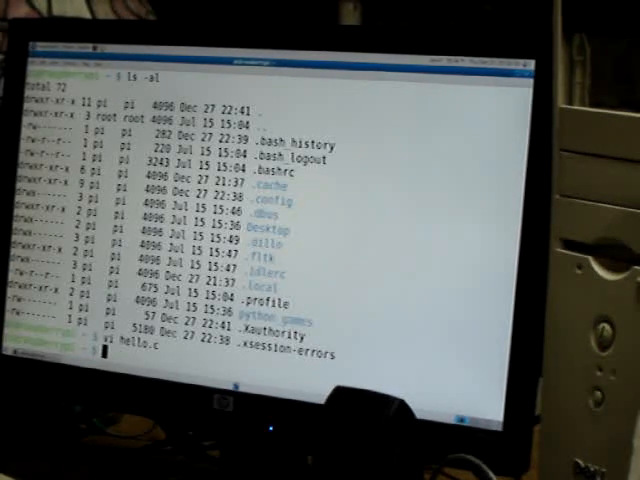
Compile hello.c with gcc, then start listing files beginning with 'a' to find a.out
text(gcc hello.c)
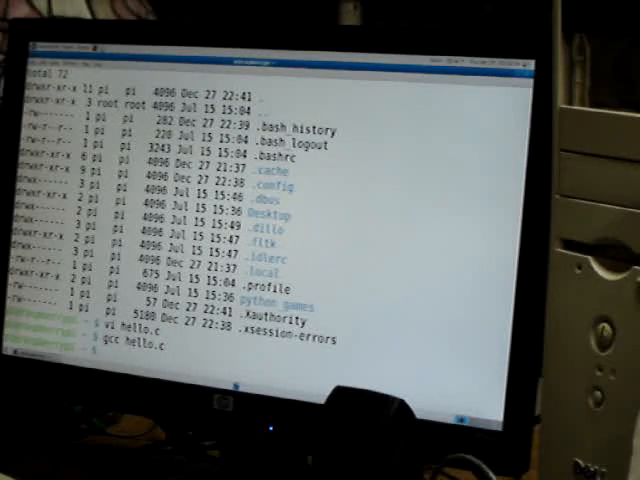
text(ls)
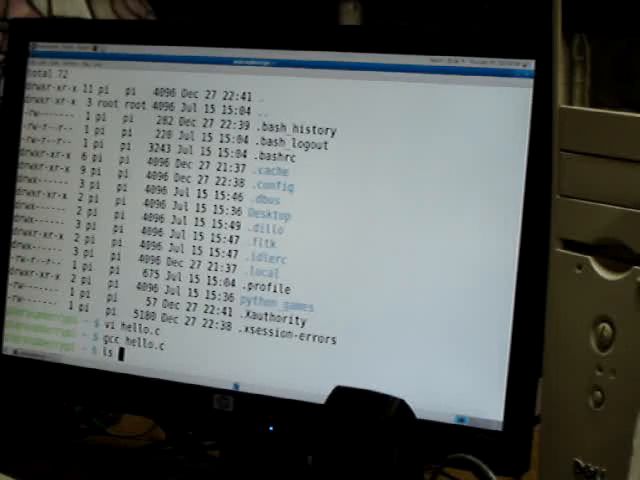
text(a.)
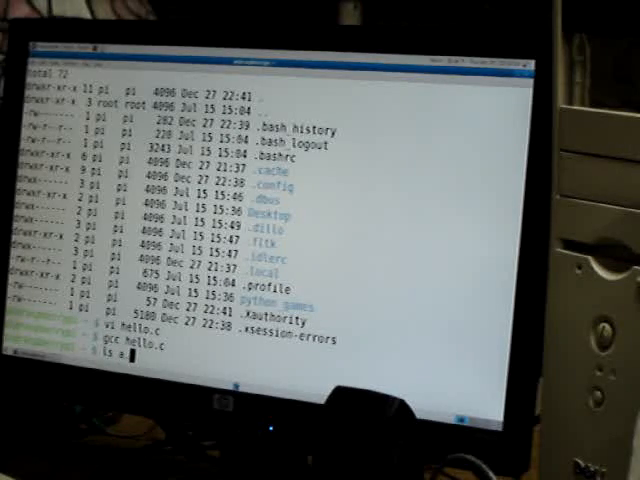